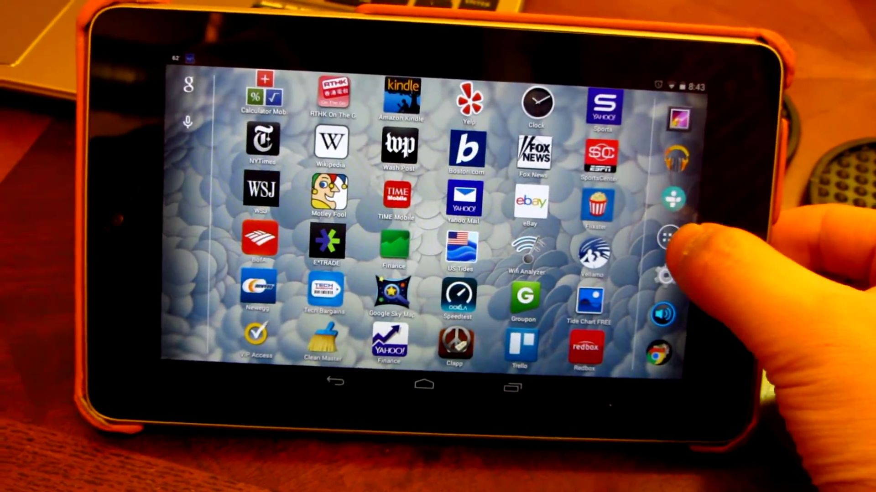
Step: Go to Settings > Display > Cast screen, which shows no nearby devices found
{"action": "left_click", "coordinate": [667, 236]}
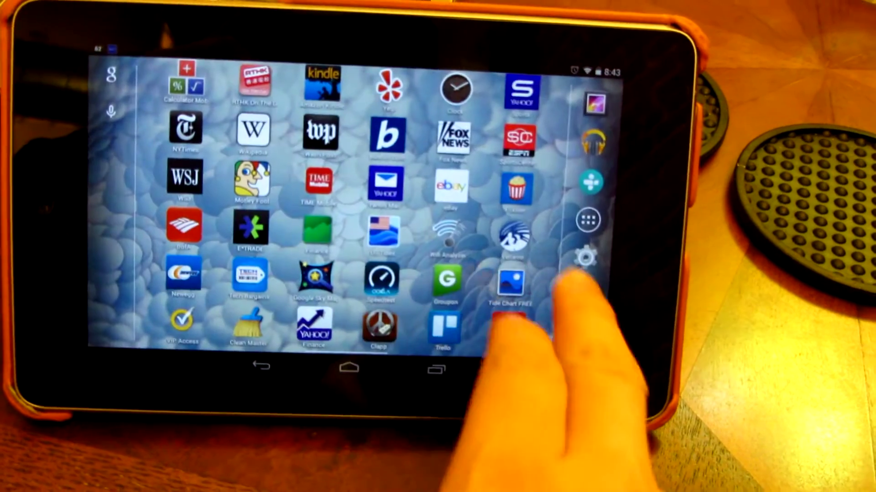
{"action": "left_click", "coordinate": [587, 257]}
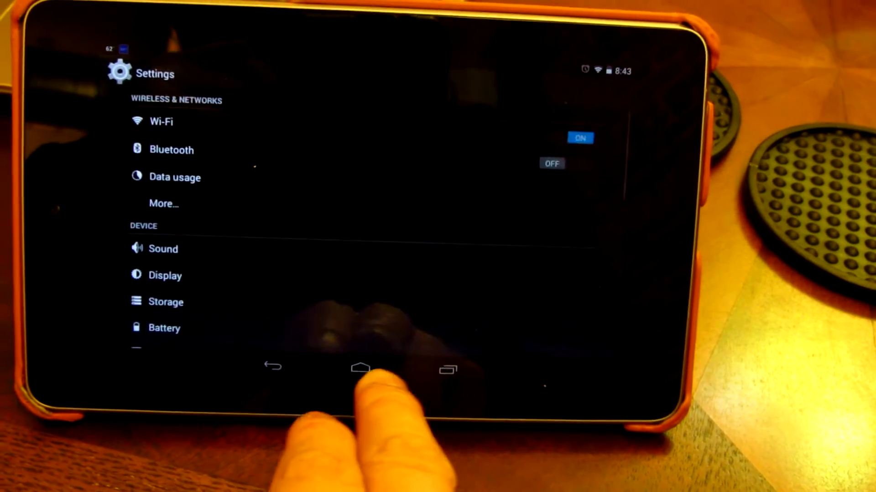
{"action": "left_click", "coordinate": [167, 275]}
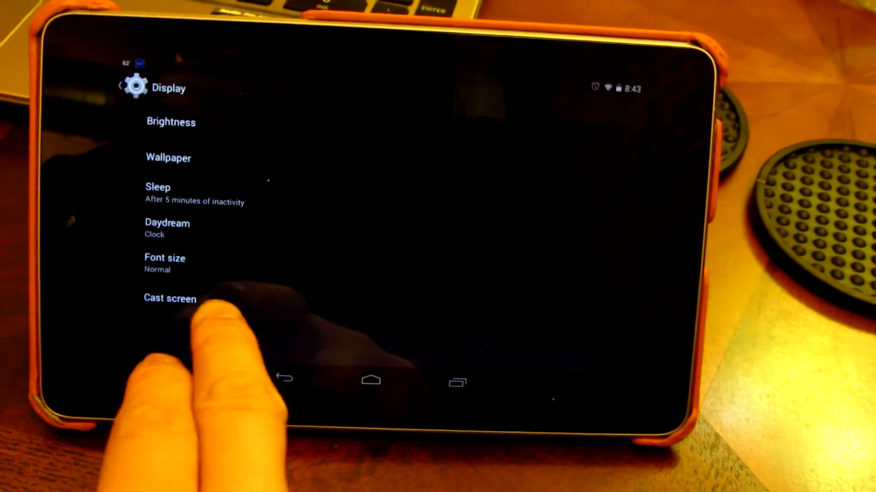
{"action": "left_click", "coordinate": [170, 299]}
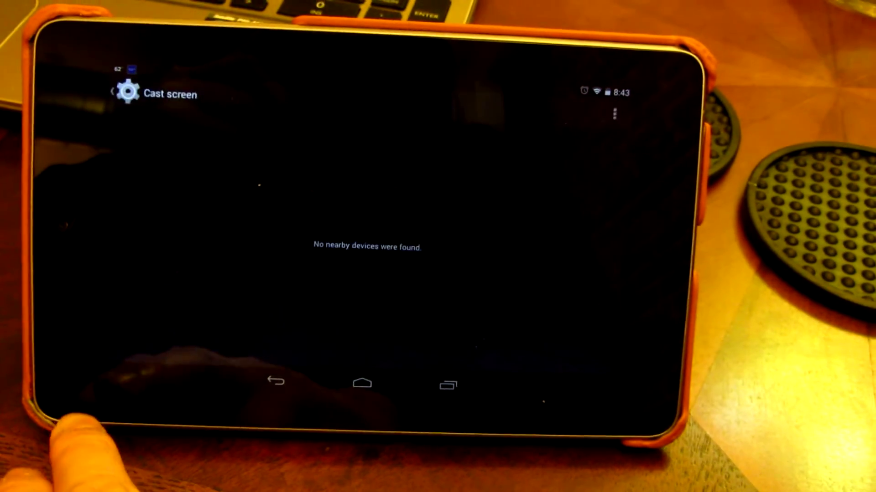